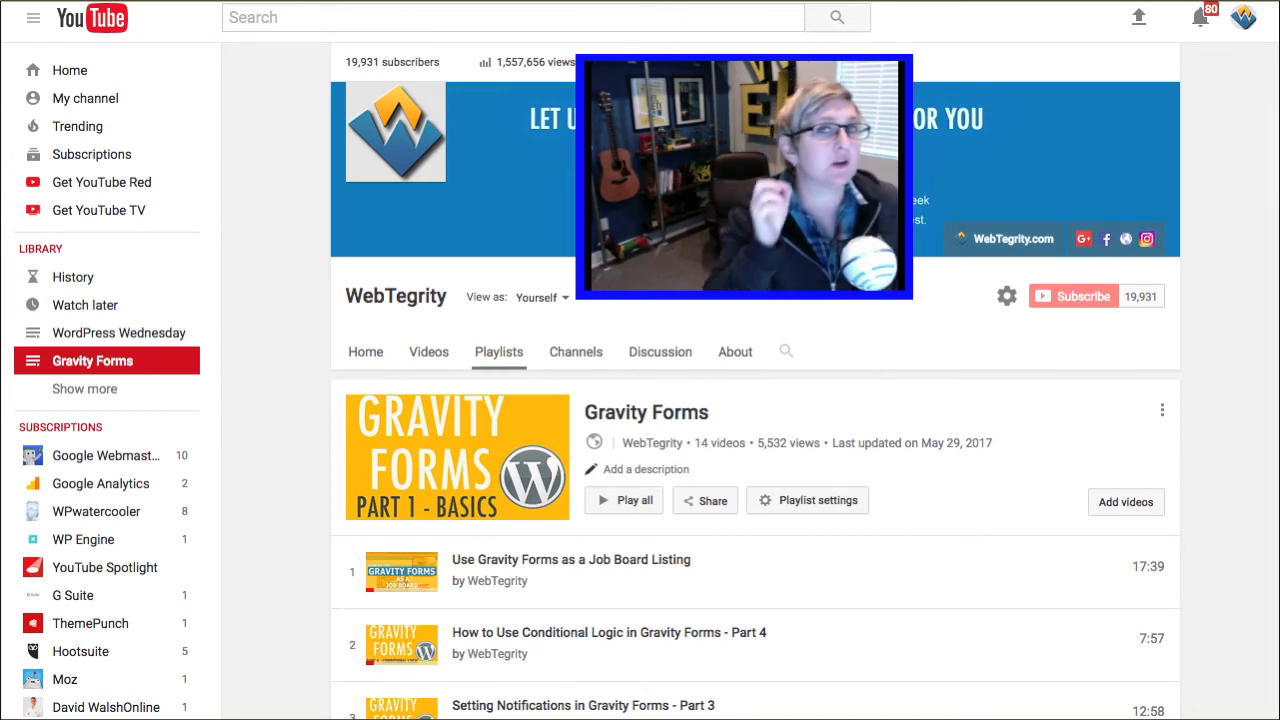
- Name the new notification 'Customer Notification'
drag(743, 176, 1160, 283)
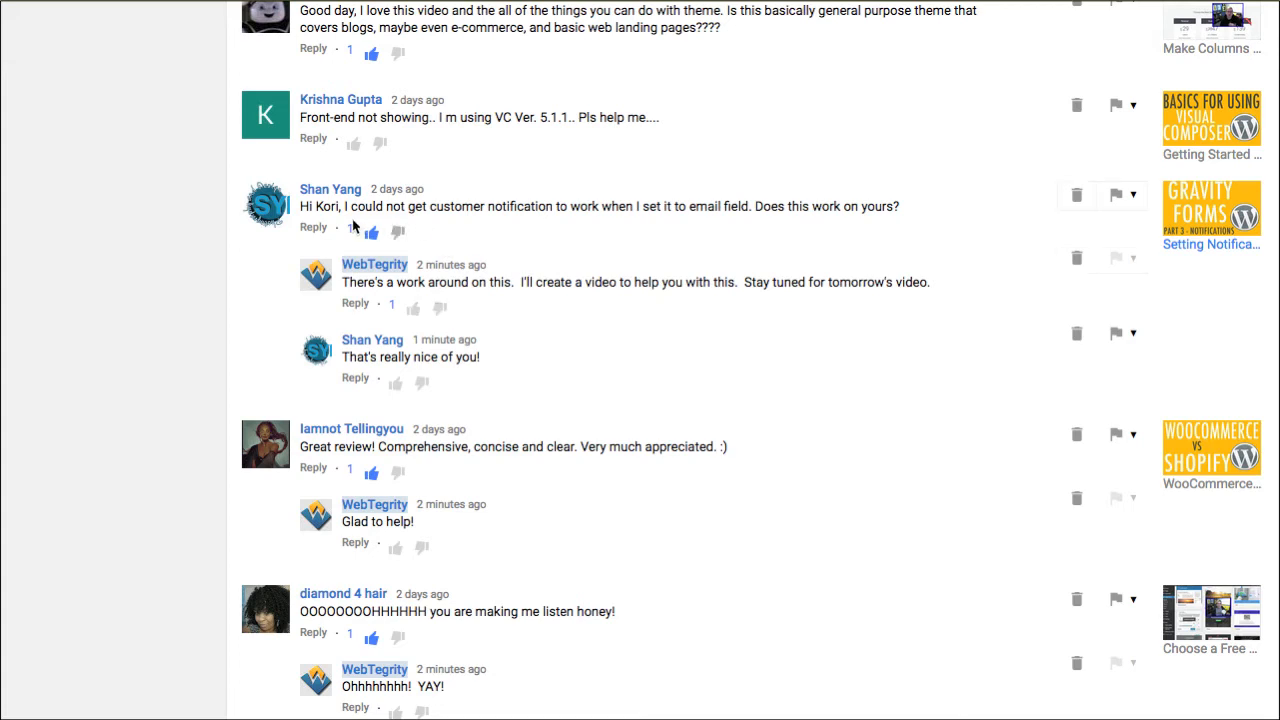
mouse_move(445, 222)
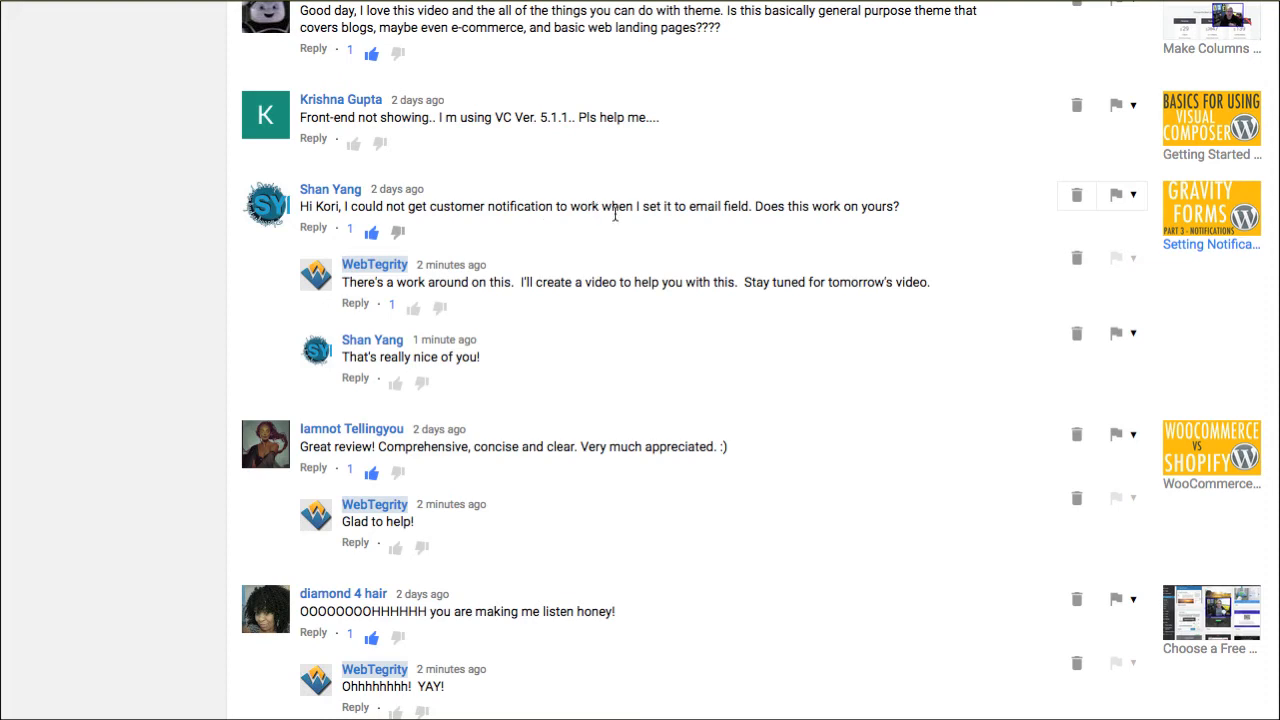
mouse_move(830, 224)
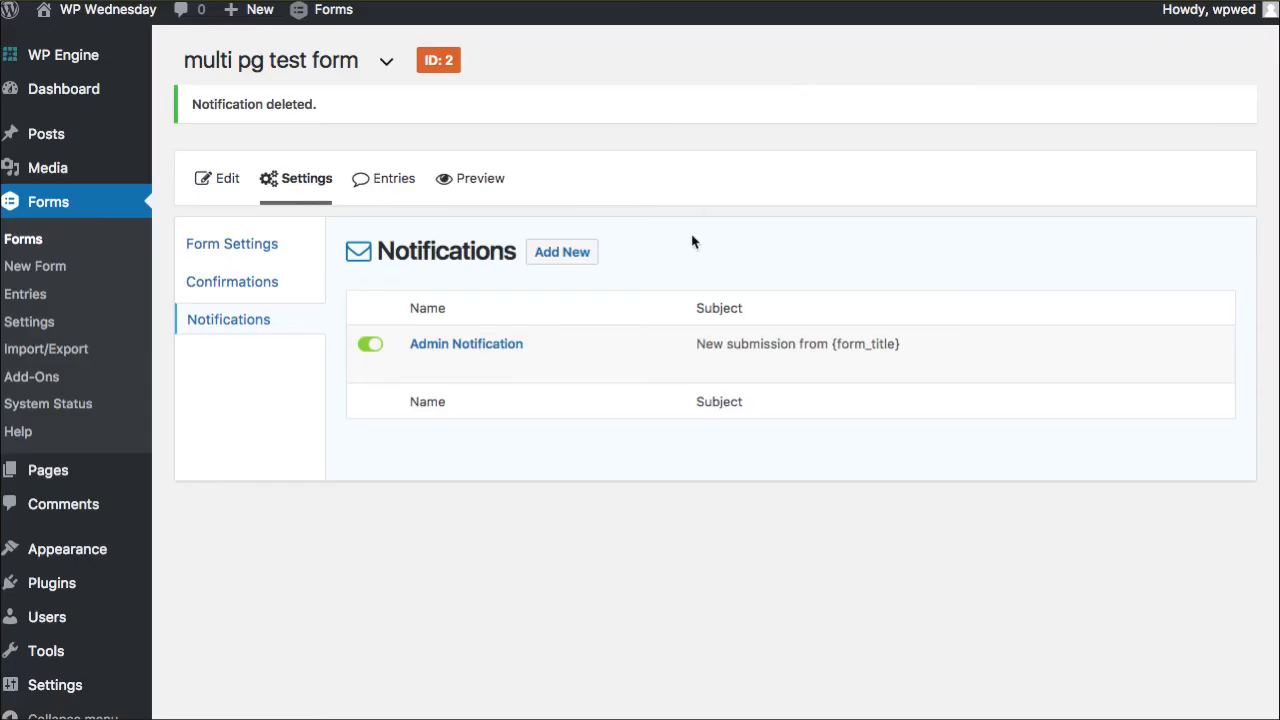
mouse_move(553, 530)
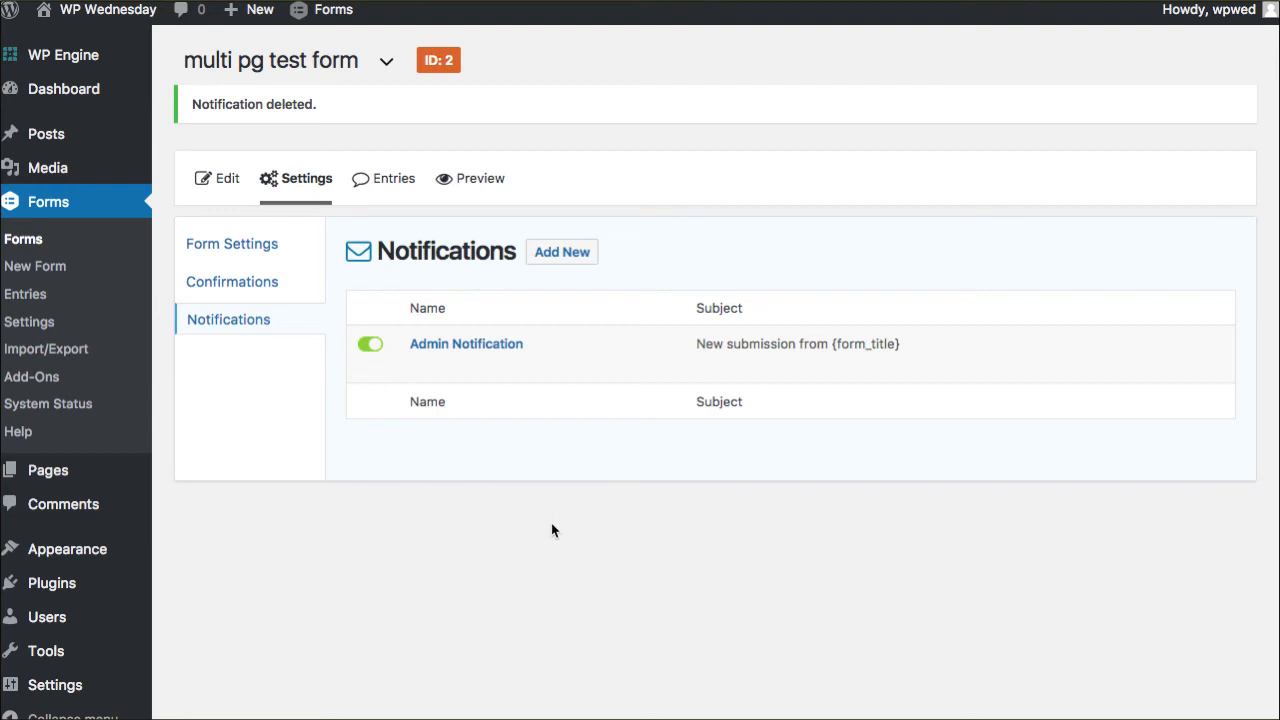
mouse_move(310, 80)
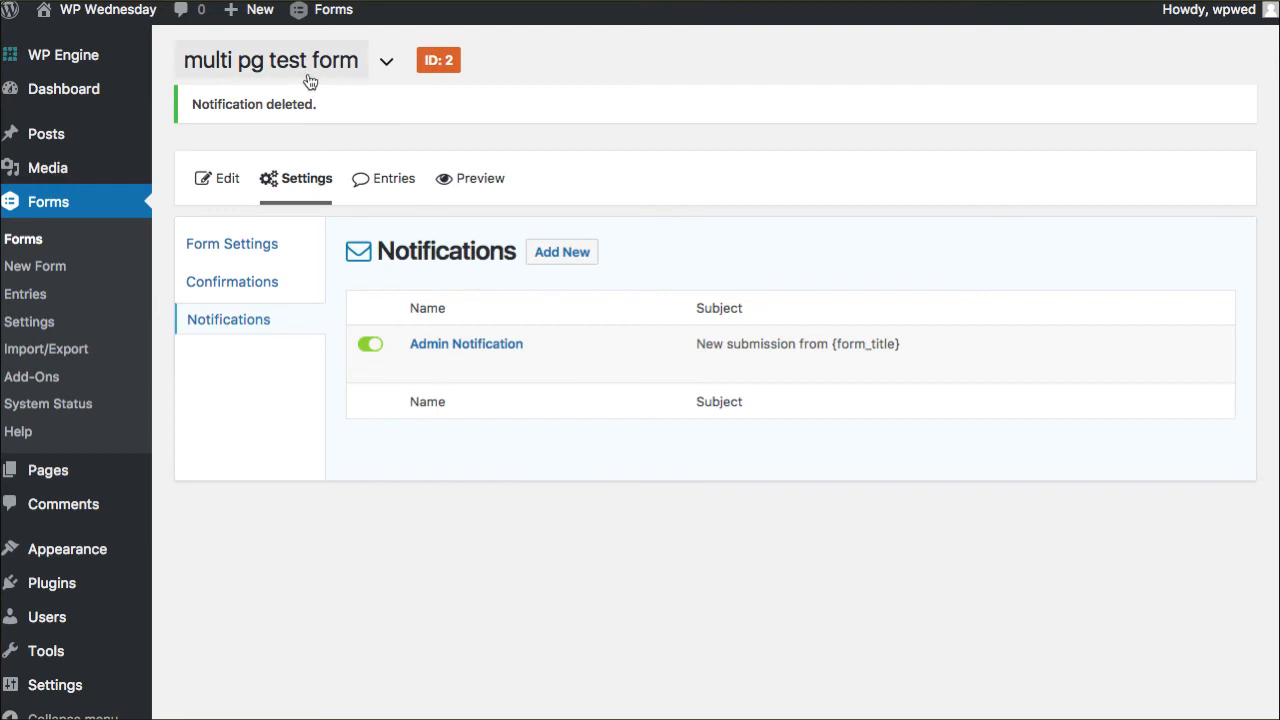
mouse_move(466, 343)
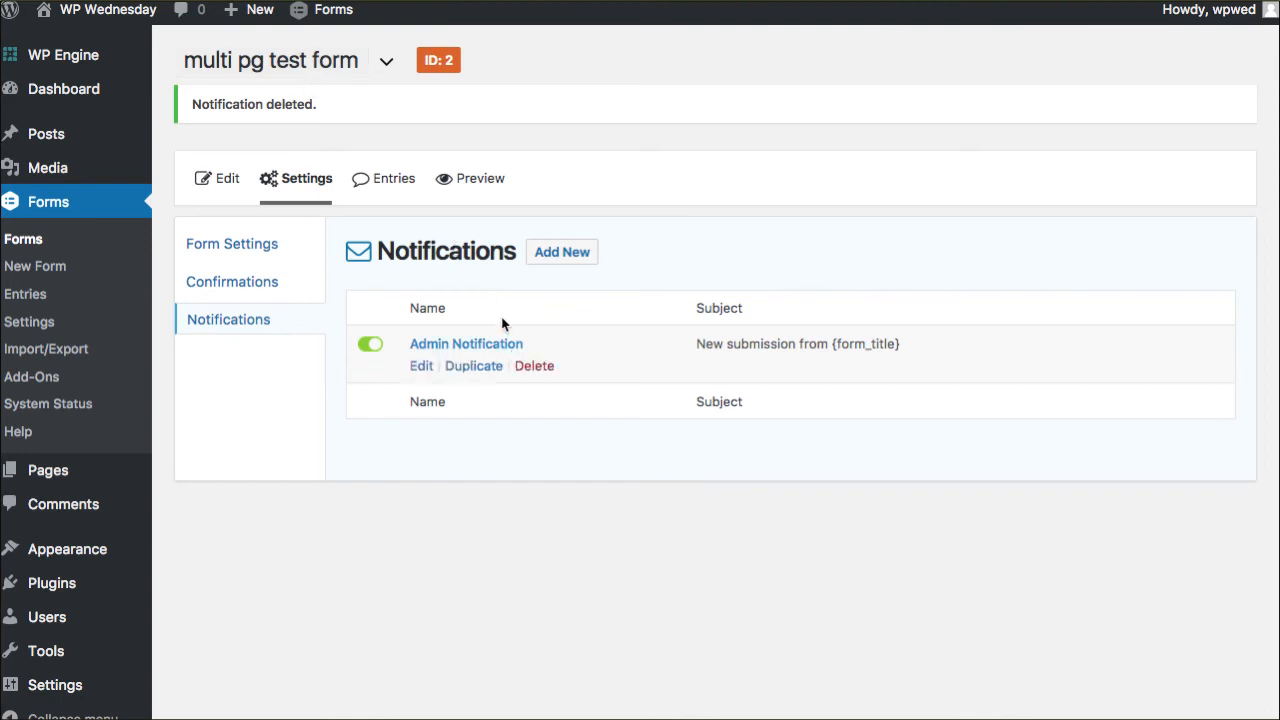
mouse_move(575, 369)
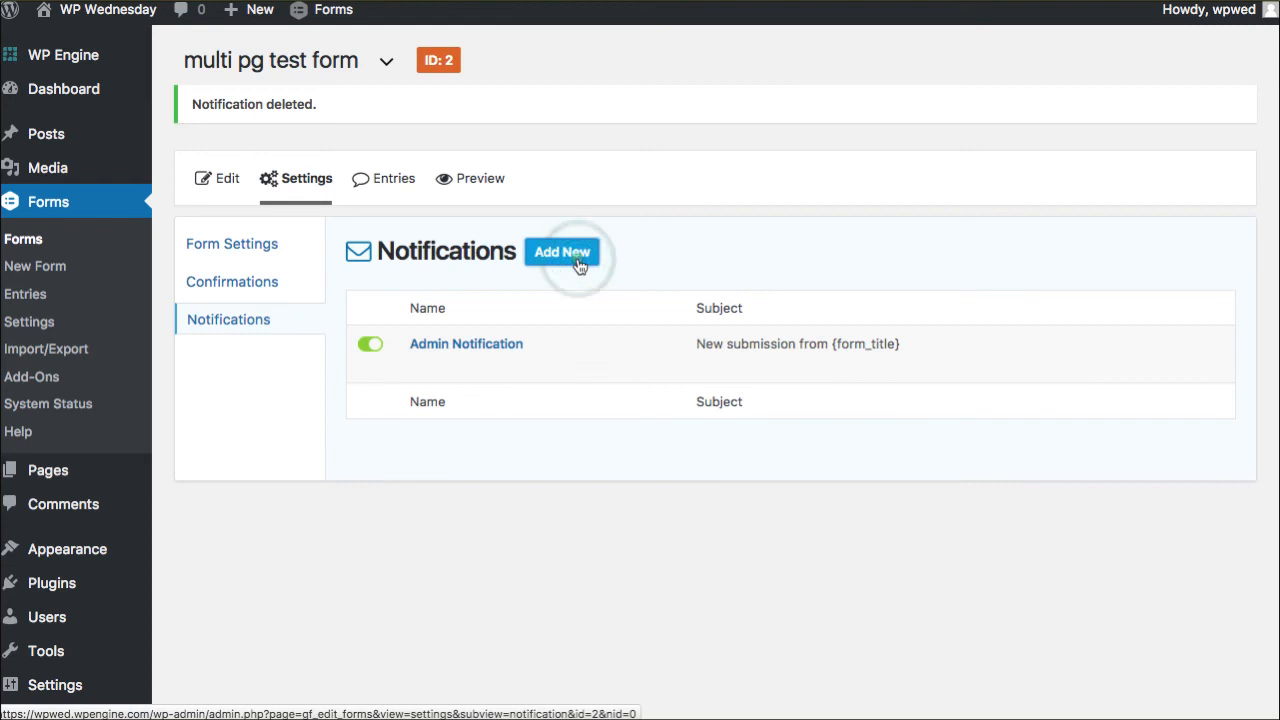
click(561, 252)
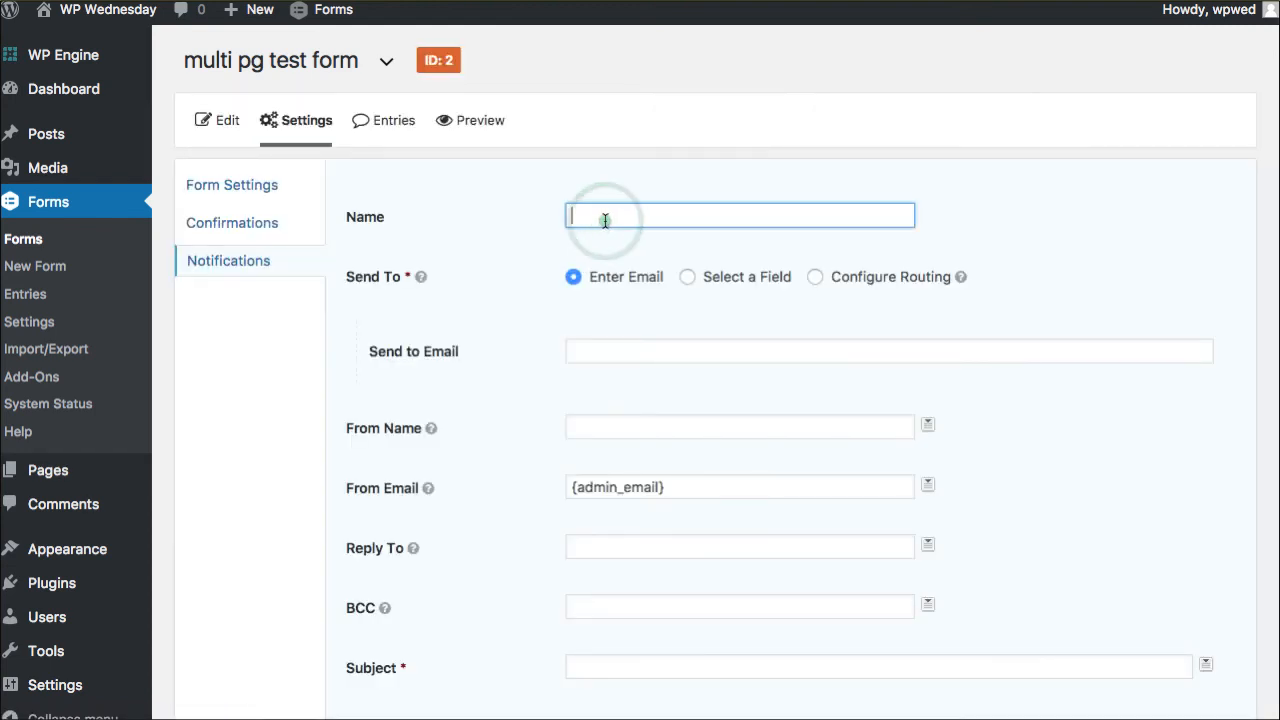
text(Customer)
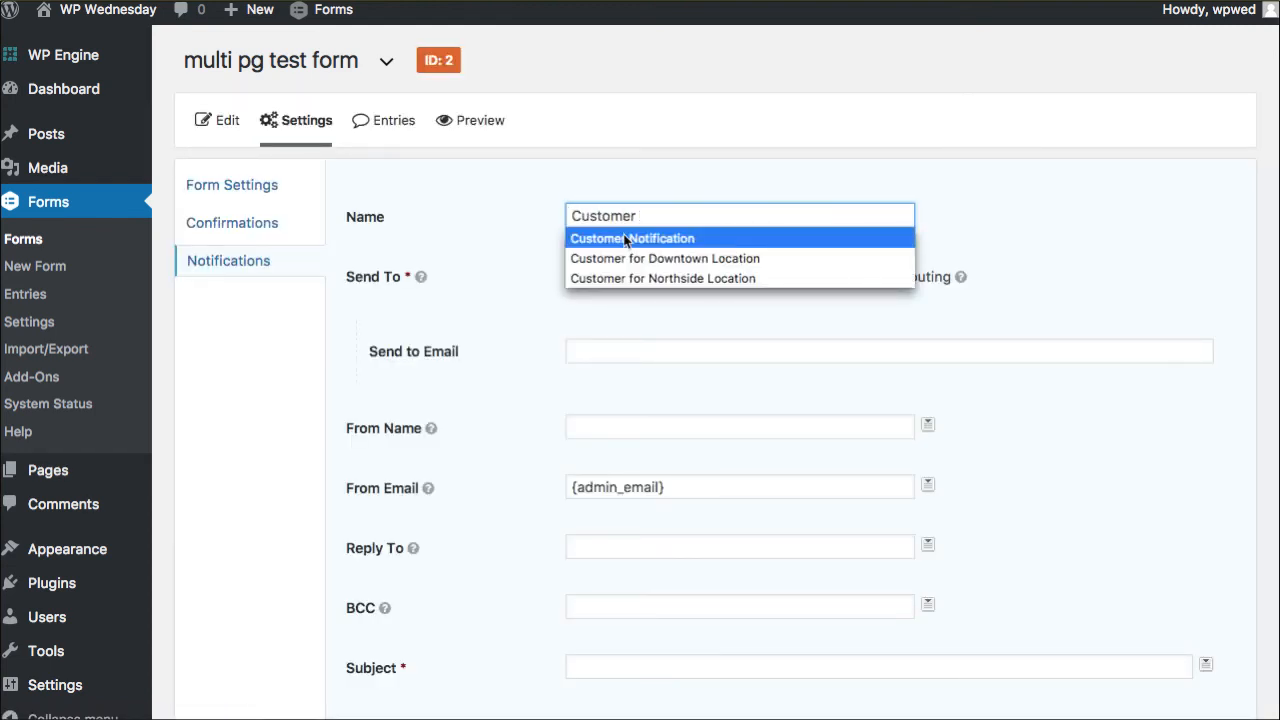
click(632, 238)
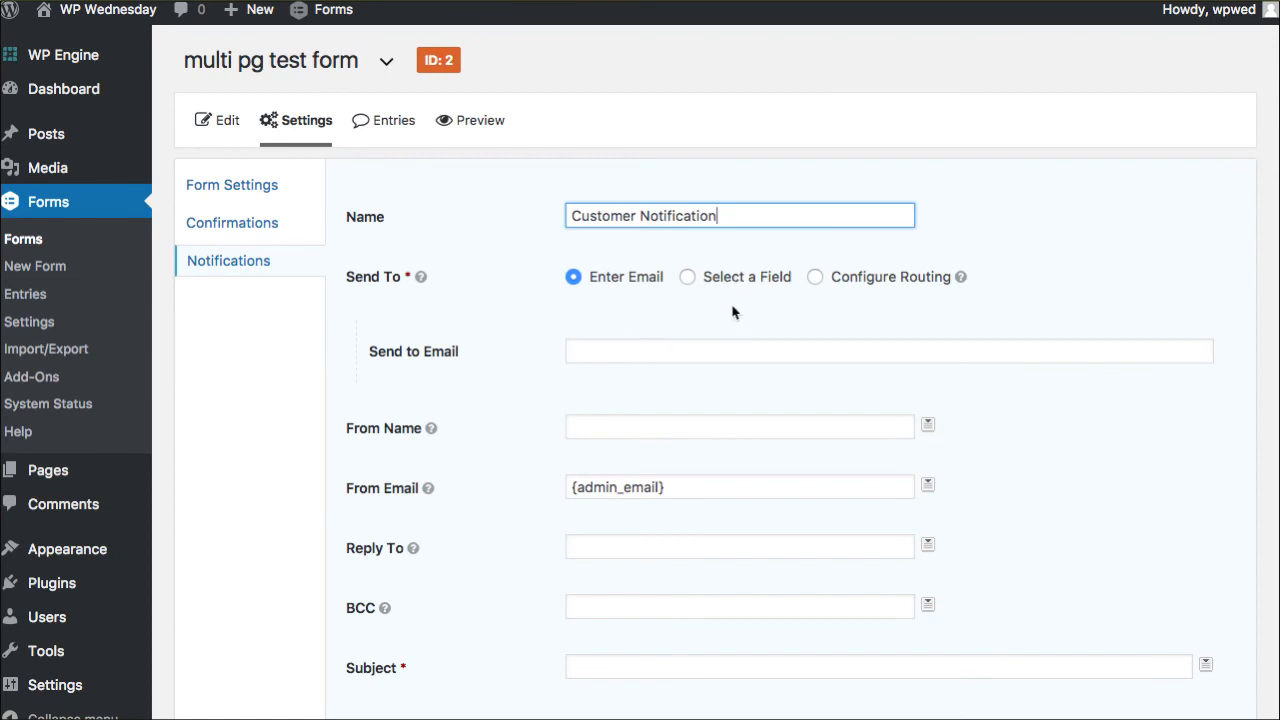
- Set Send To to the form's Email field
scroll(down, 3)
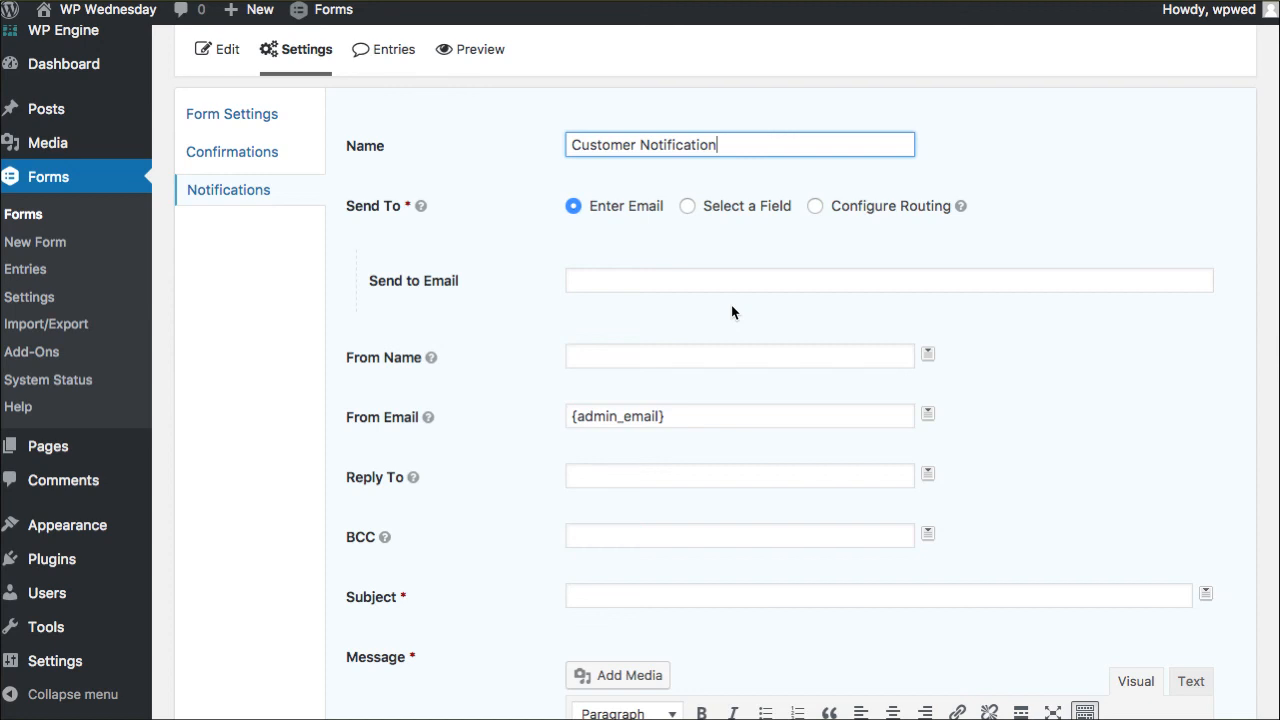
click(688, 206)
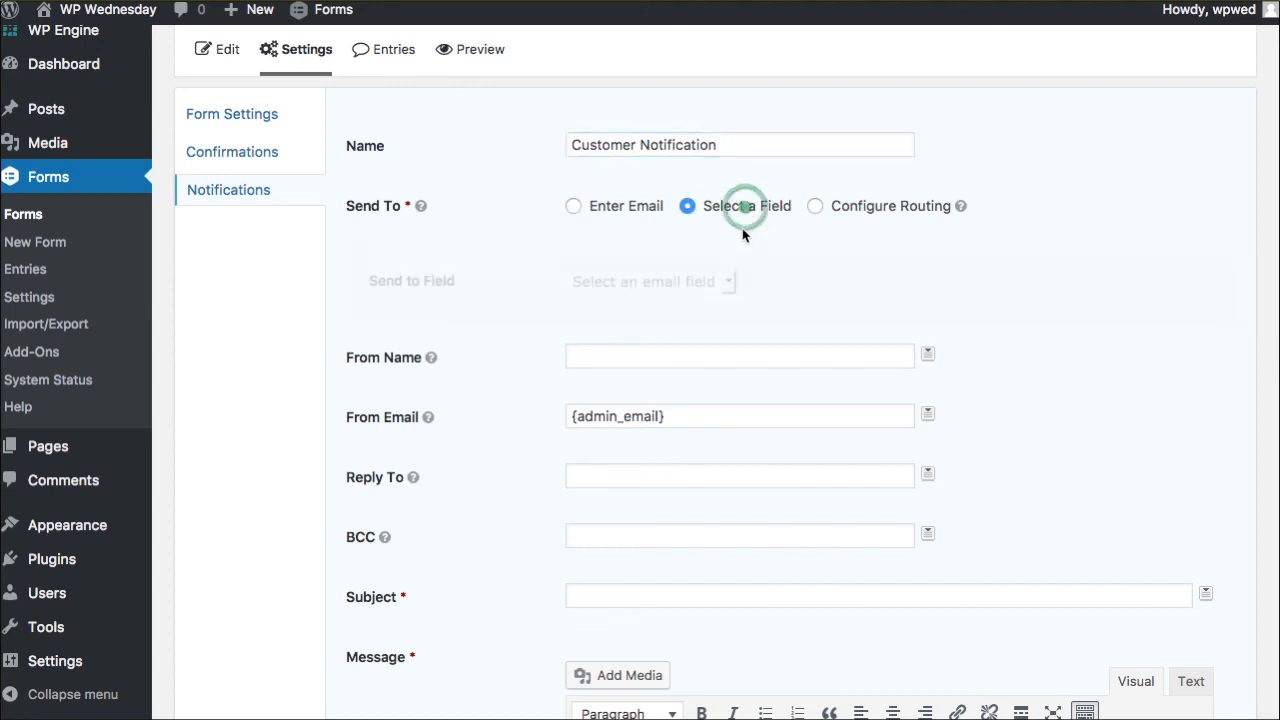
click(645, 281)
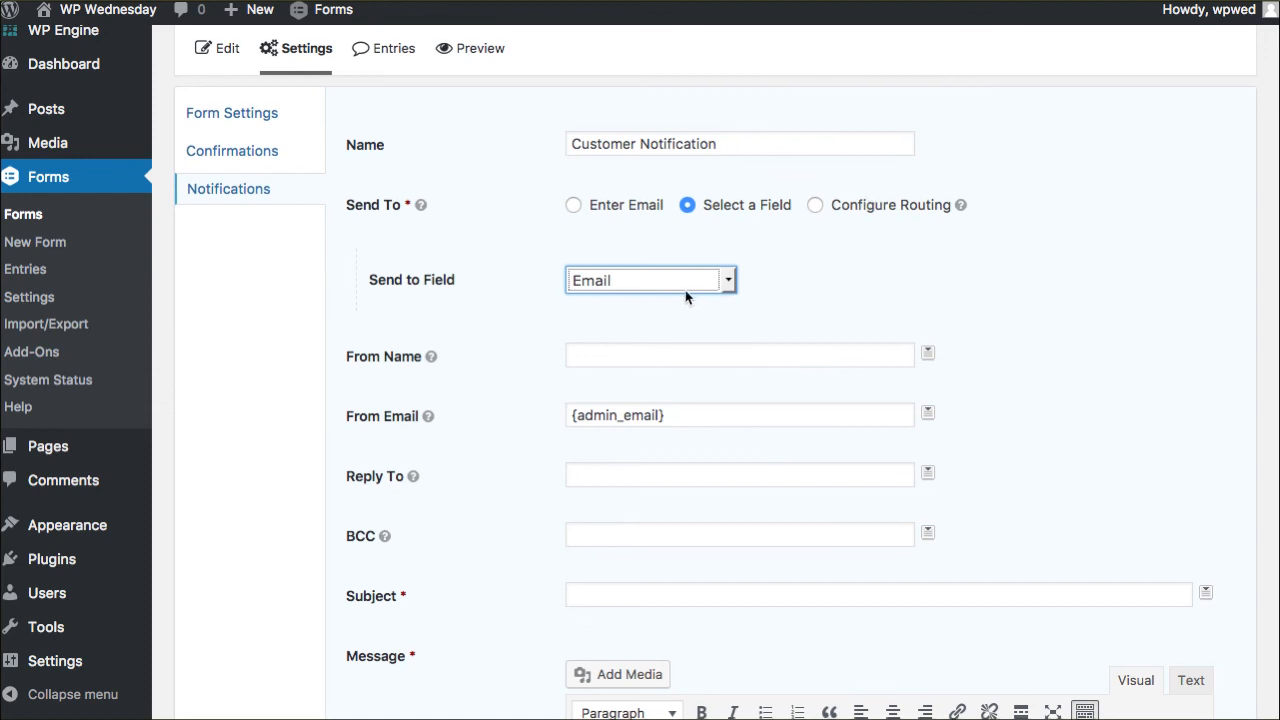
- Begin entering a Webtegrity sender name in From Name
click(739, 356)
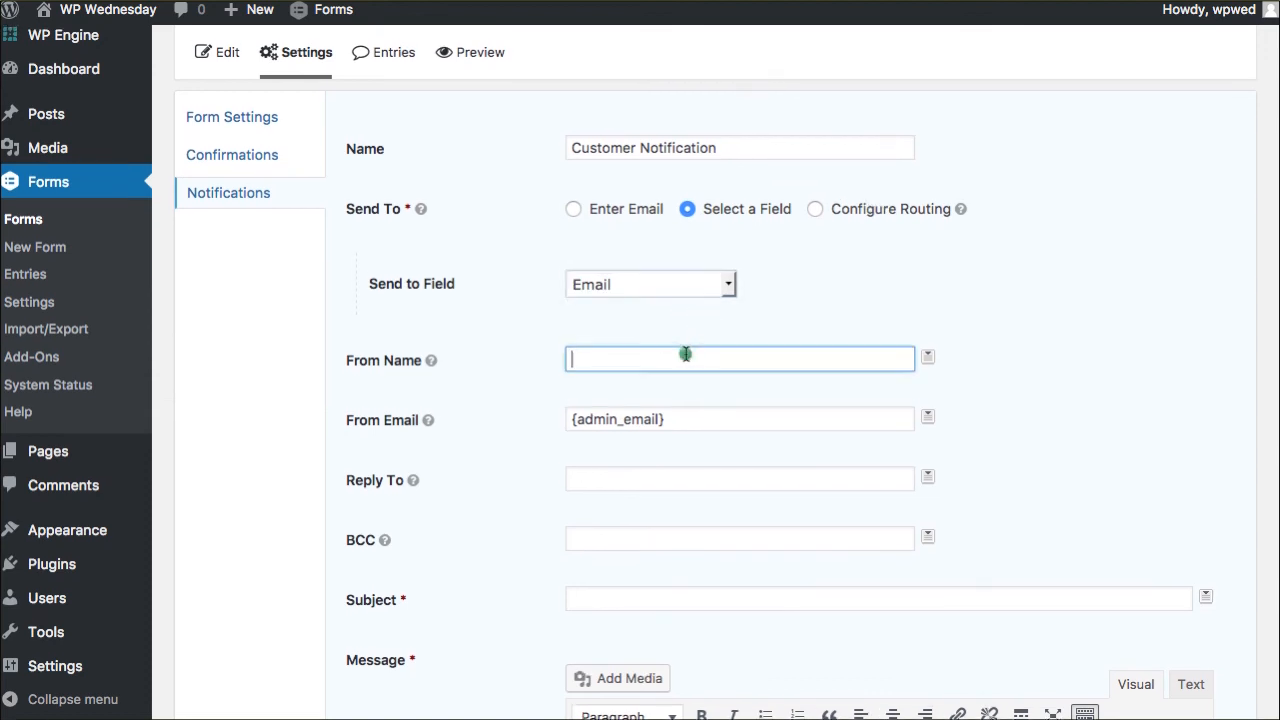
text(Webtegrity - Kori)
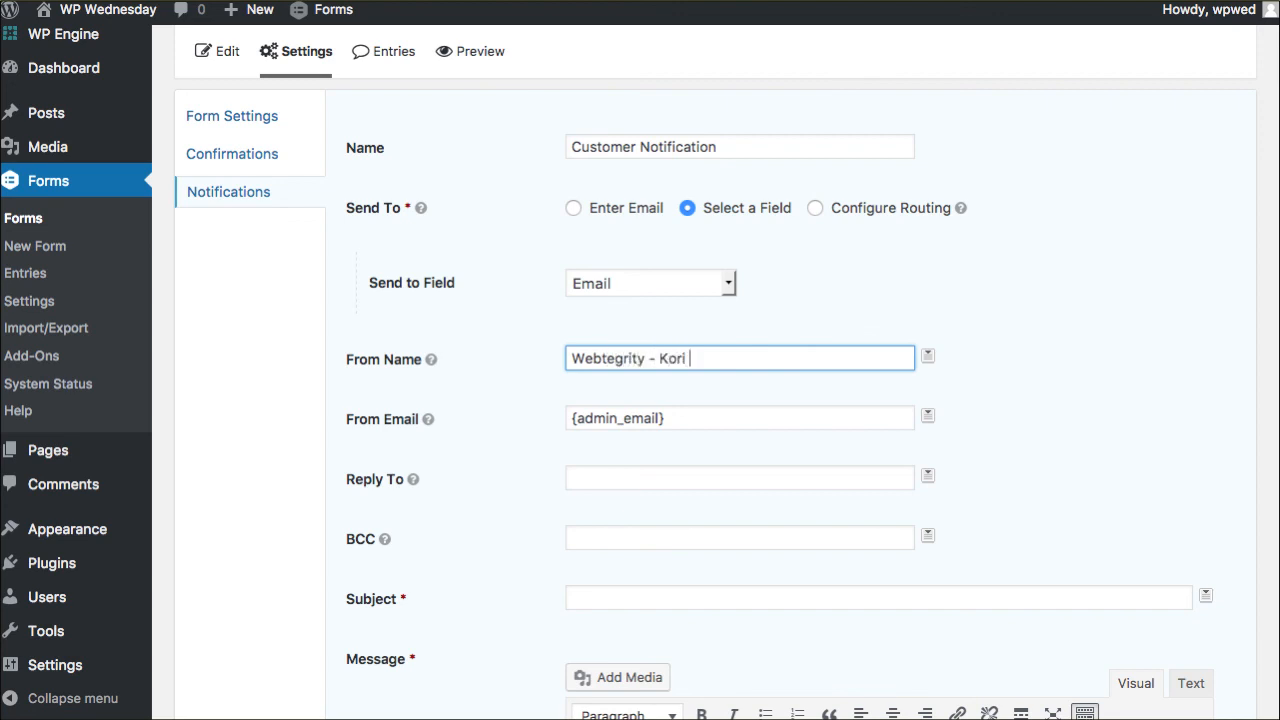
text(Asht)
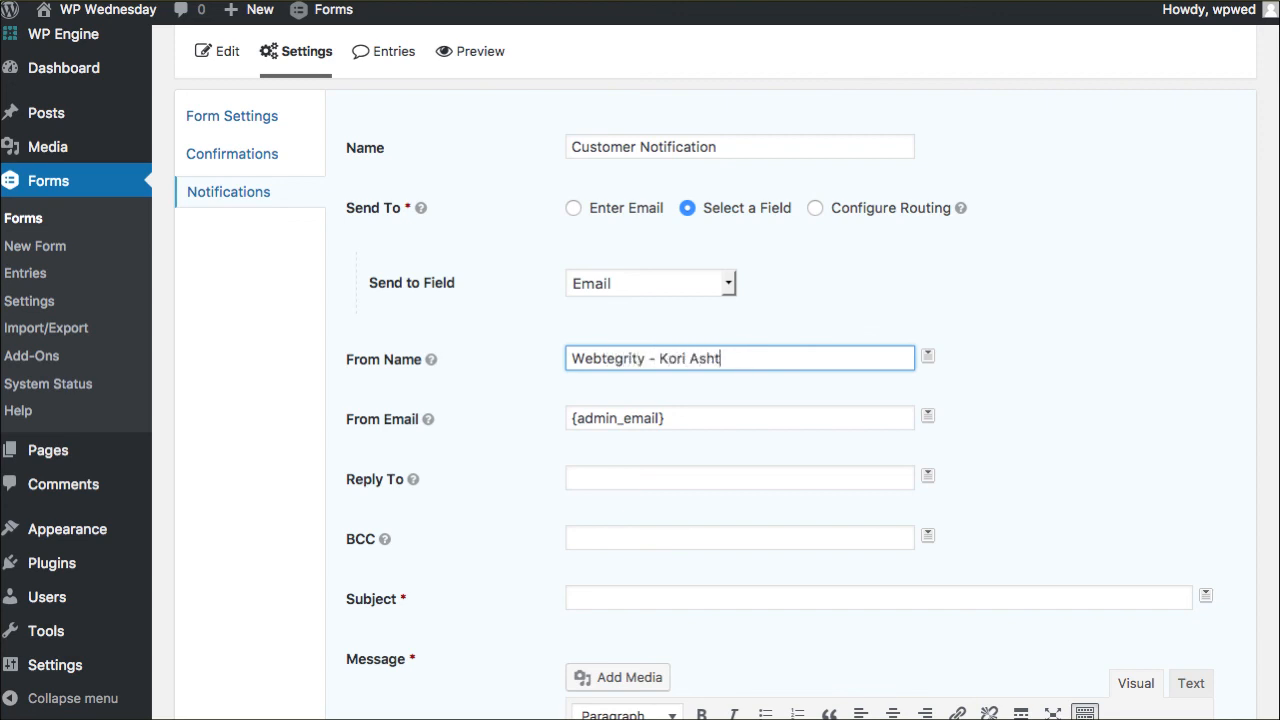